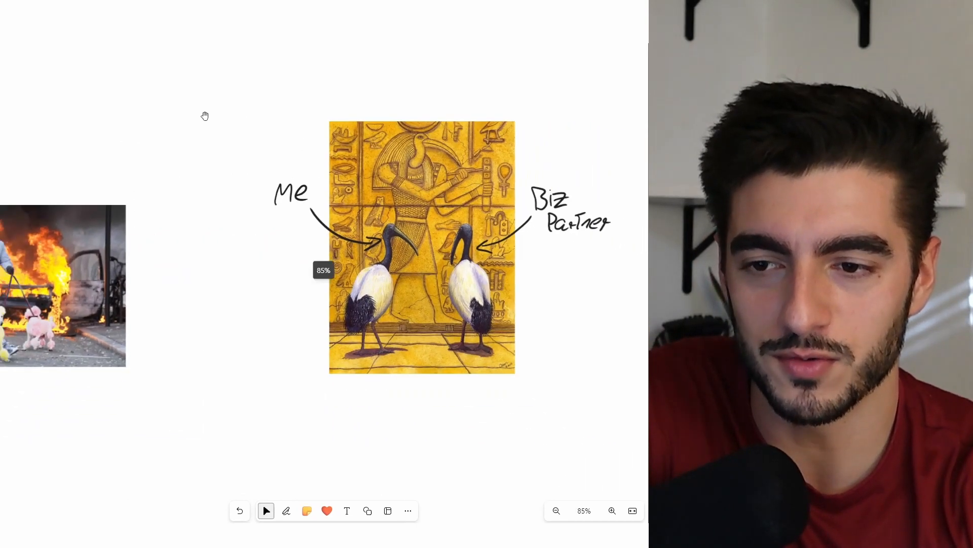
Scroll out until the manga hole picture appears to the right of the ibises.
{"action": "scroll", "scroll_direction": "down", "scroll_amount": 3}
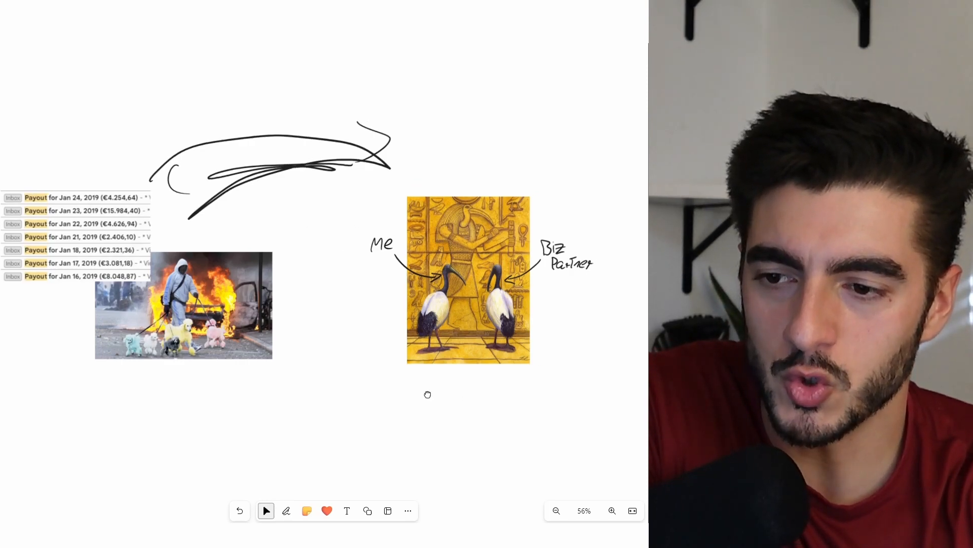
{"action": "scroll", "scroll_direction": "down", "scroll_amount": 3}
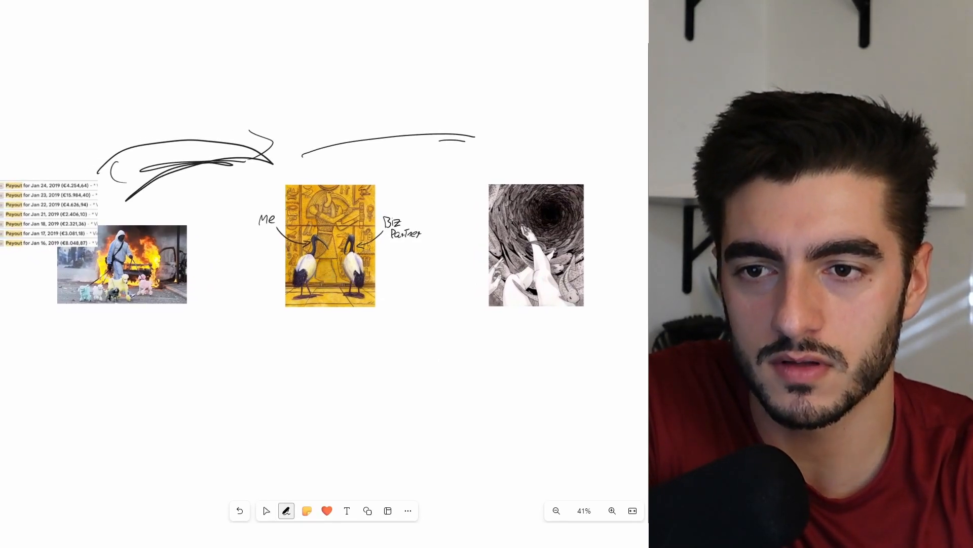
Sketch a stick figure, boxes and arrows above the manga hole, and loops around the burning car.
{"action": "left_click_drag", "start_coordinate": [453, 146], "coordinate": [552, 156]}
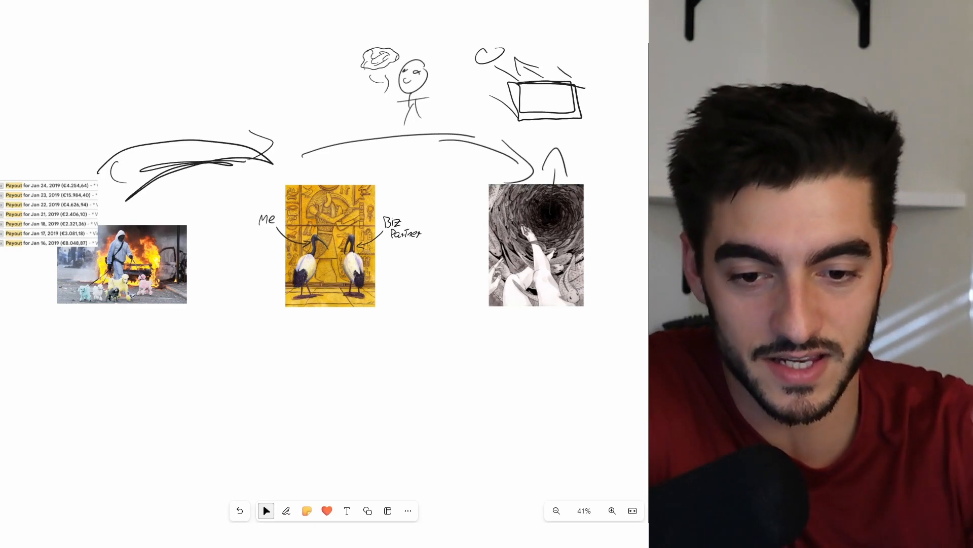
{"action": "left_click", "coordinate": [286, 510]}
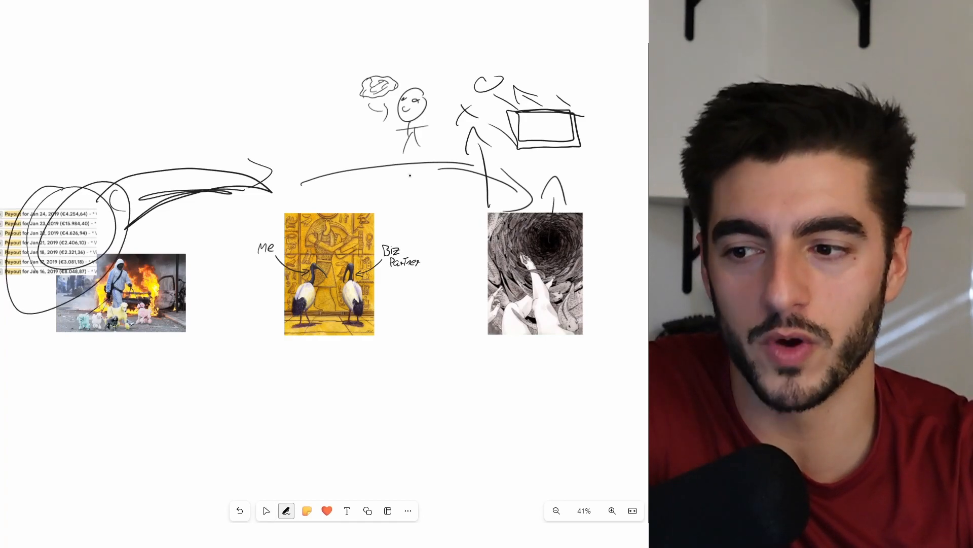
Cross out the stick figure and fill the top with boxes, scribbles and long arcs.
{"action": "left_click", "coordinate": [266, 511]}
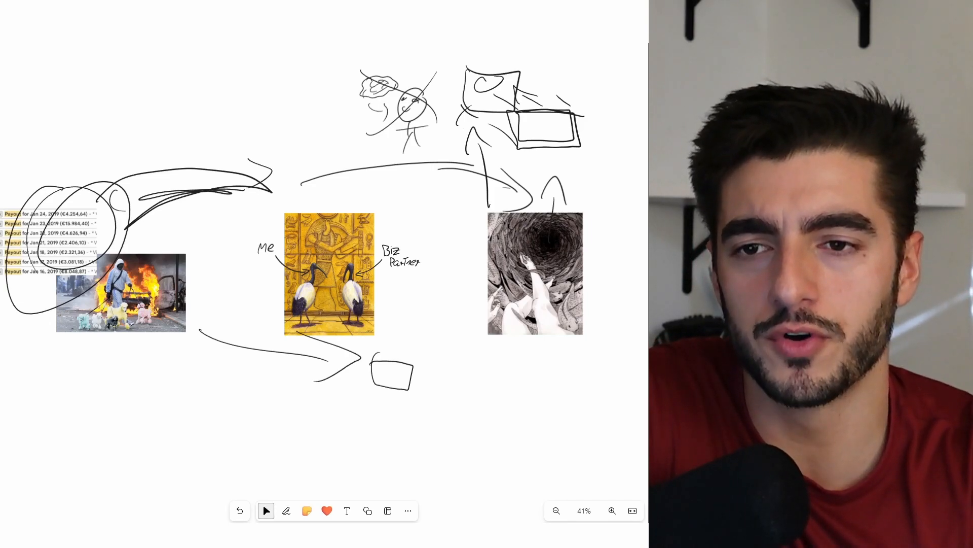
{"action": "left_click", "coordinate": [286, 510]}
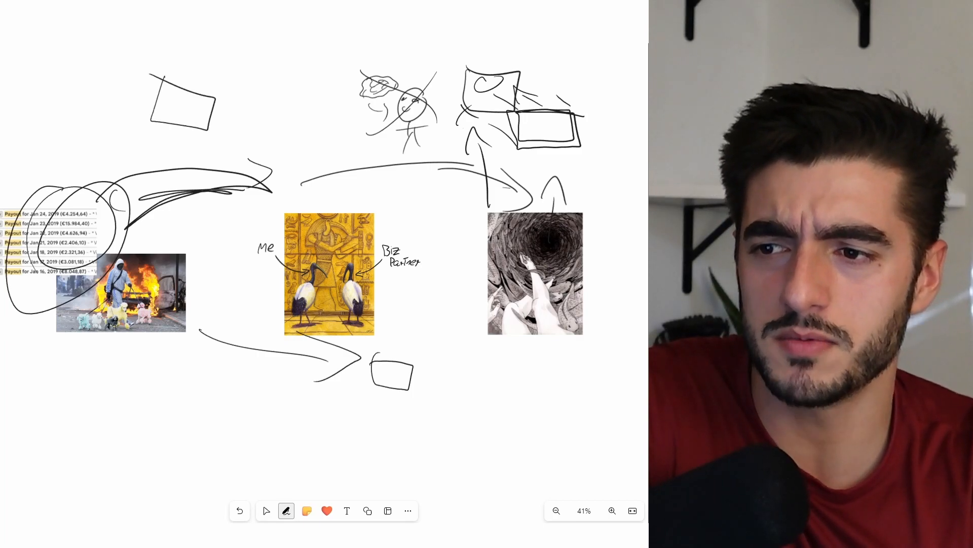
{"action": "left_click_drag", "start_coordinate": [186, 99], "coordinate": [183, 122]}
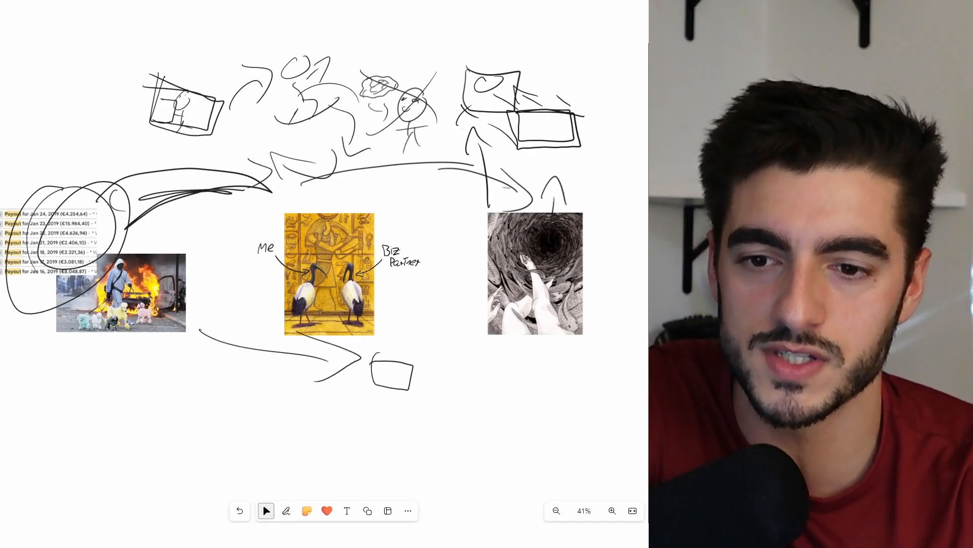
{"action": "left_click", "coordinate": [287, 511]}
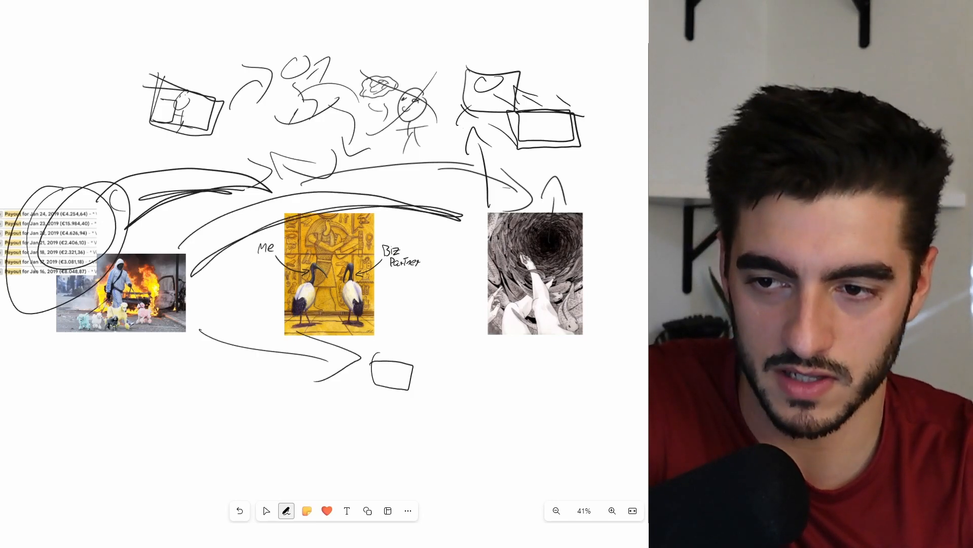
{"action": "left_click", "coordinate": [267, 511]}
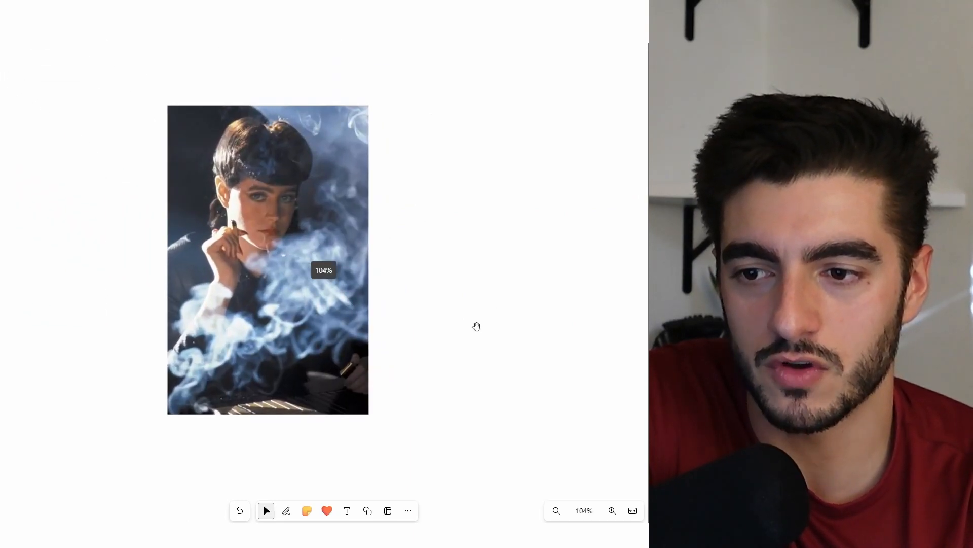
Zoom out to 32% to show all four pictures, then draw a bracket under the burning car.
{"action": "scroll", "scroll_direction": "down", "scroll_amount": 3}
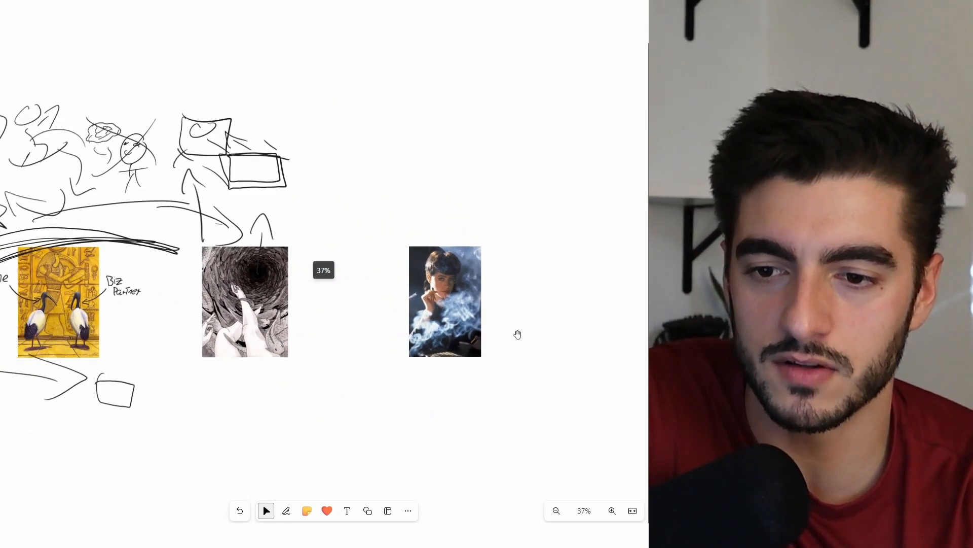
{"action": "scroll", "scroll_direction": "down", "scroll_amount": 3}
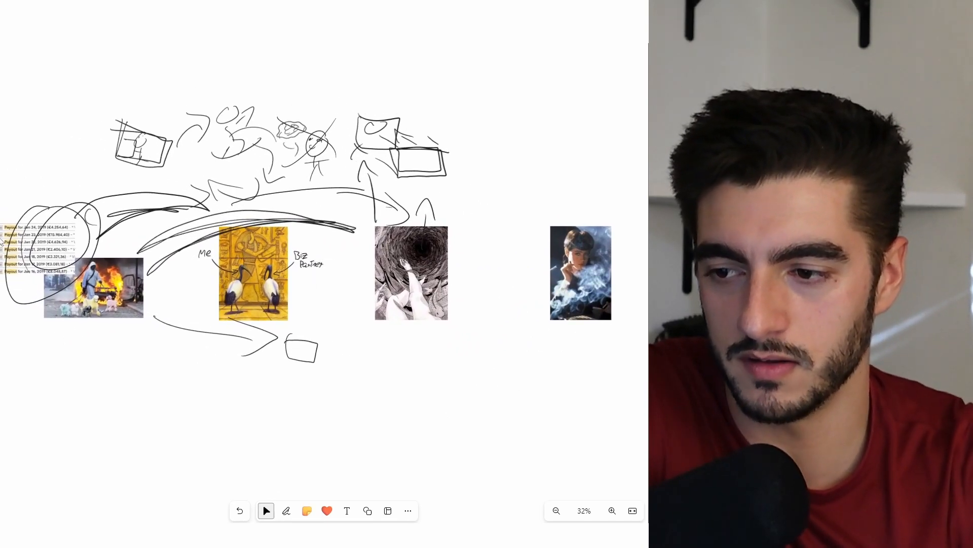
{"action": "left_click", "coordinate": [286, 511]}
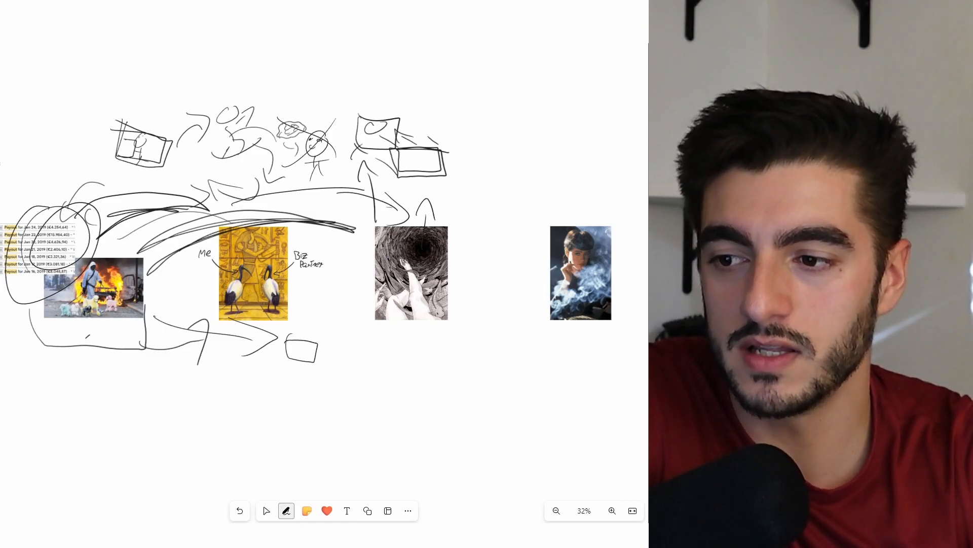
Draw curved arrows from the smoking woman to the boxes and scribble over top-left boxes.
{"action": "left_click", "coordinate": [266, 511]}
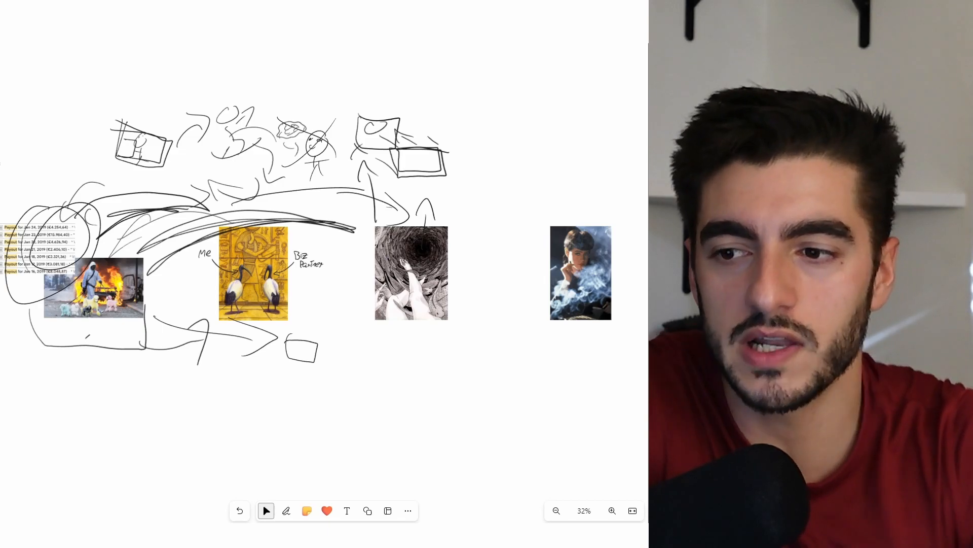
{"action": "left_click", "coordinate": [285, 510]}
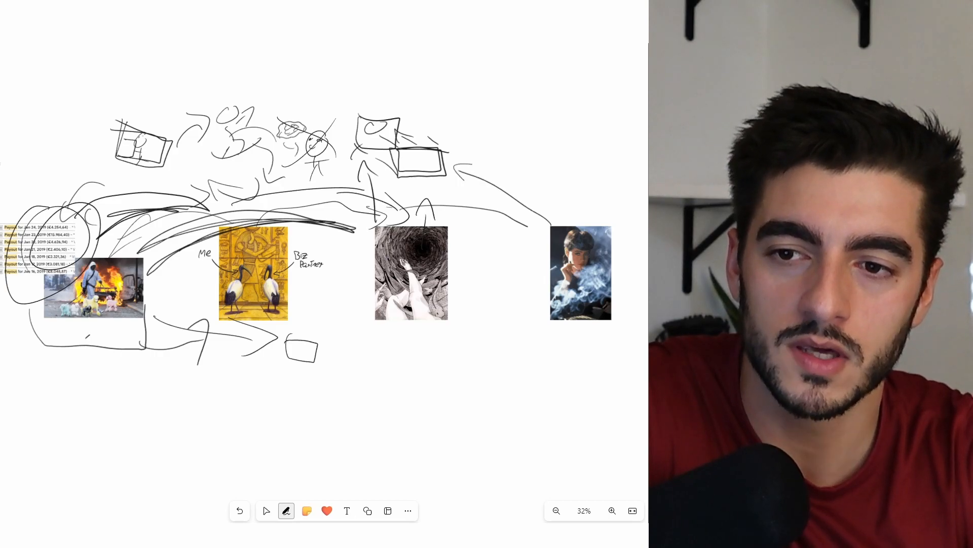
{"action": "left_click", "coordinate": [266, 510]}
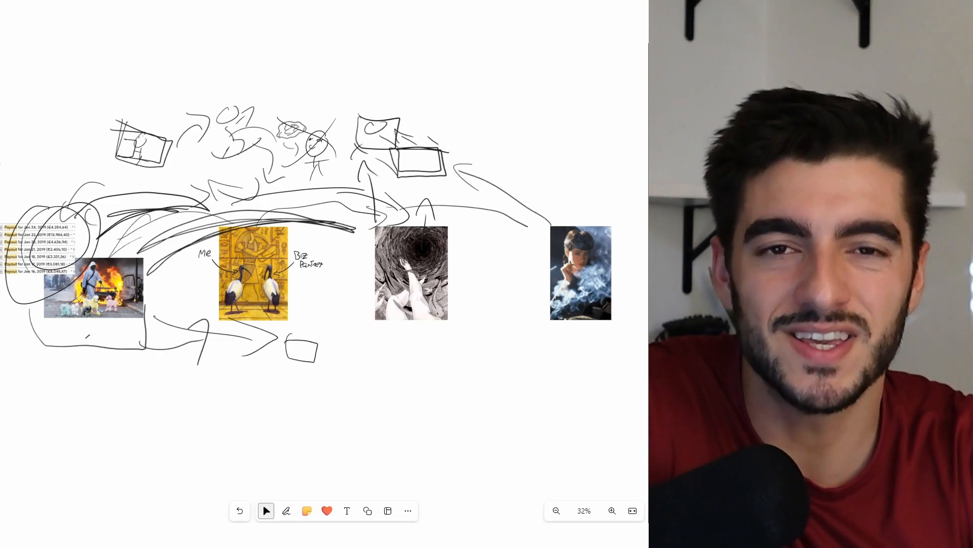
{"action": "left_click", "coordinate": [287, 510]}
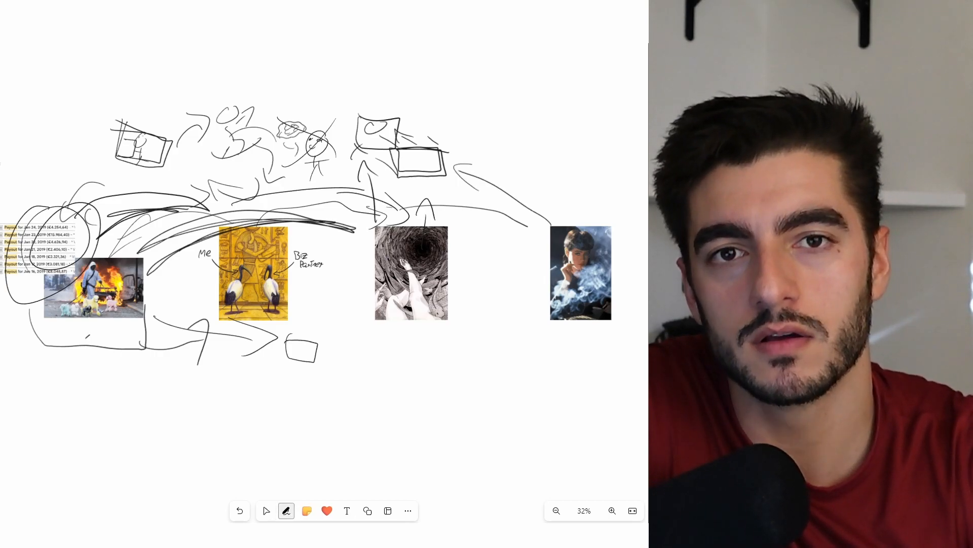
{"action": "left_click", "coordinate": [266, 511]}
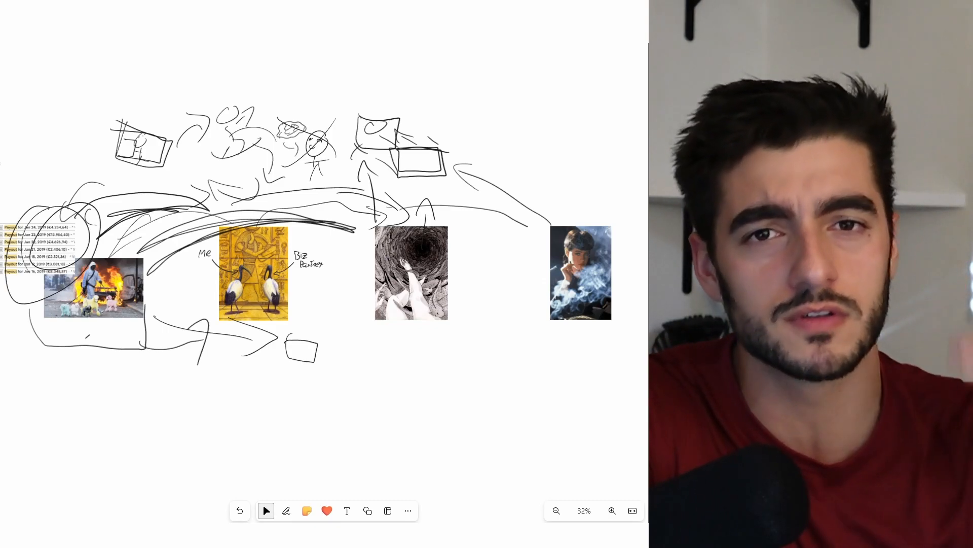
{"action": "left_click", "coordinate": [286, 511]}
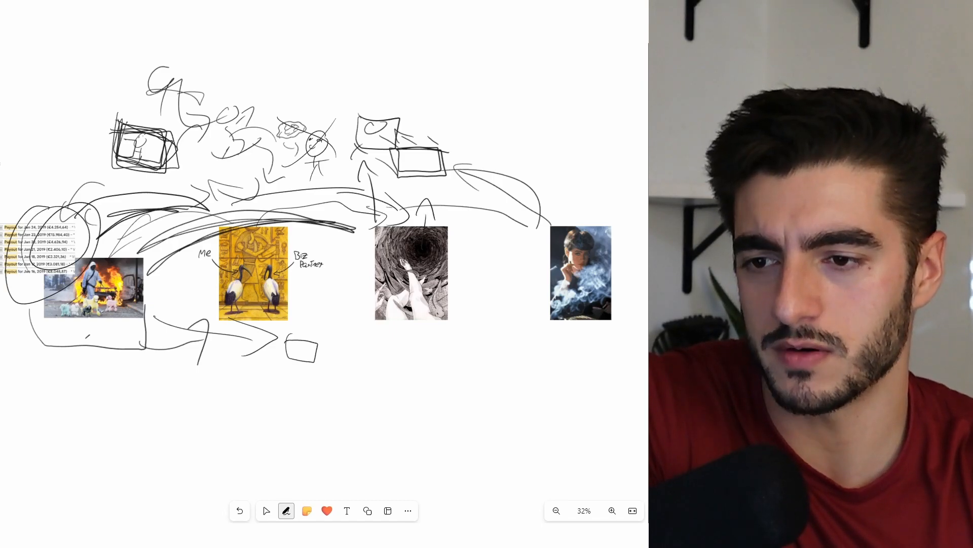
Sweep a long arc over the sketched boxes above the manga hole picture.
{"action": "left_click", "coordinate": [265, 511]}
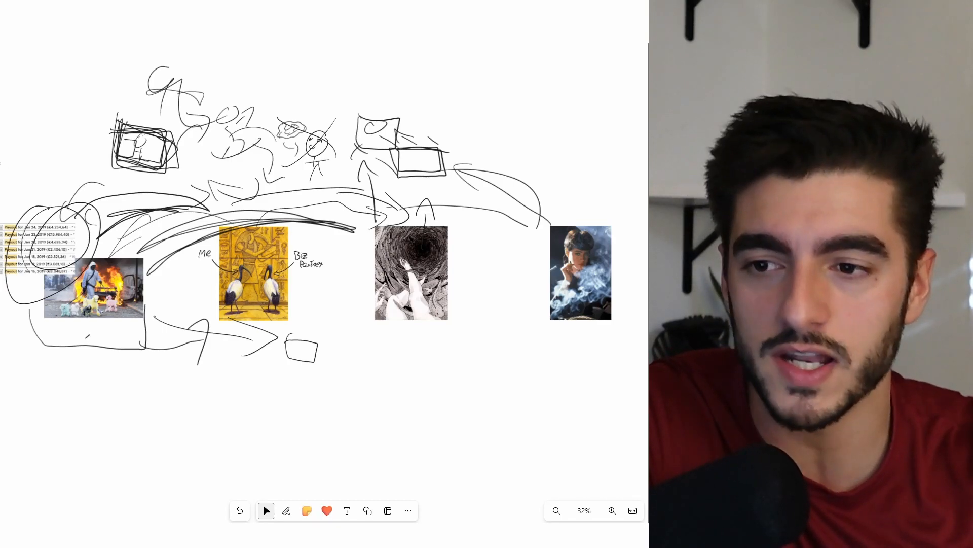
{"action": "left_click", "coordinate": [287, 511]}
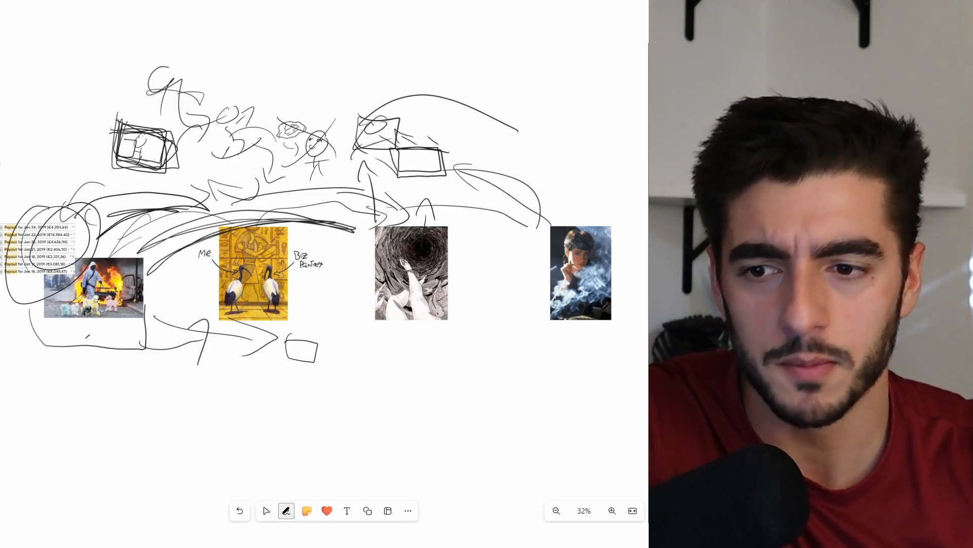
Box in the manga hole picture, add curved strokes below, and a trapezoid at top right.
{"action": "left_click_drag", "start_coordinate": [348, 205], "coordinate": [487, 335]}
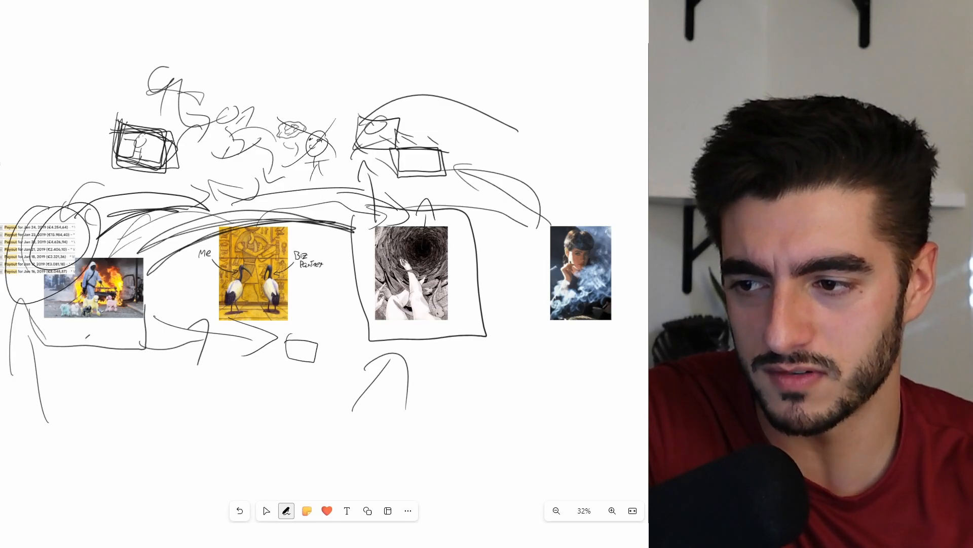
{"action": "left_click", "coordinate": [266, 511]}
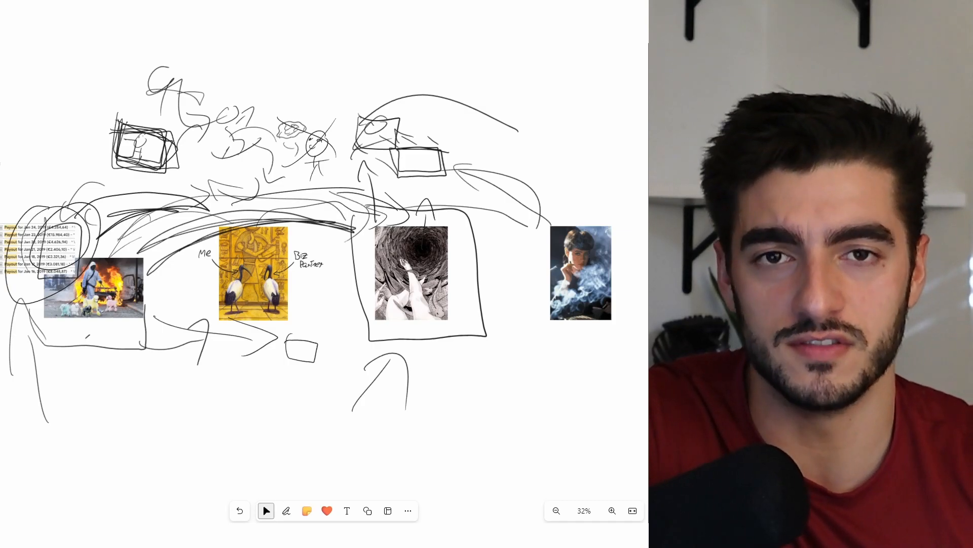
{"action": "left_click", "coordinate": [286, 511]}
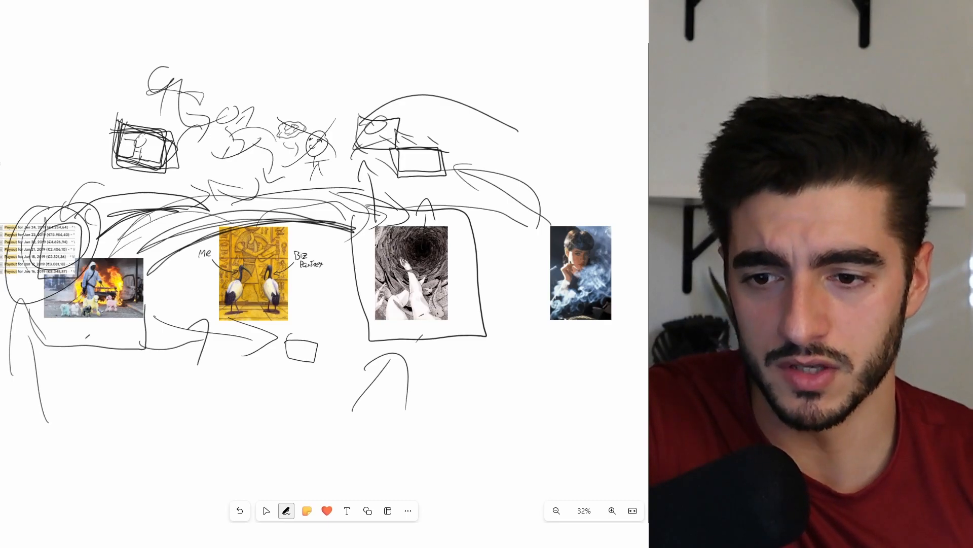
{"action": "left_click", "coordinate": [267, 511]}
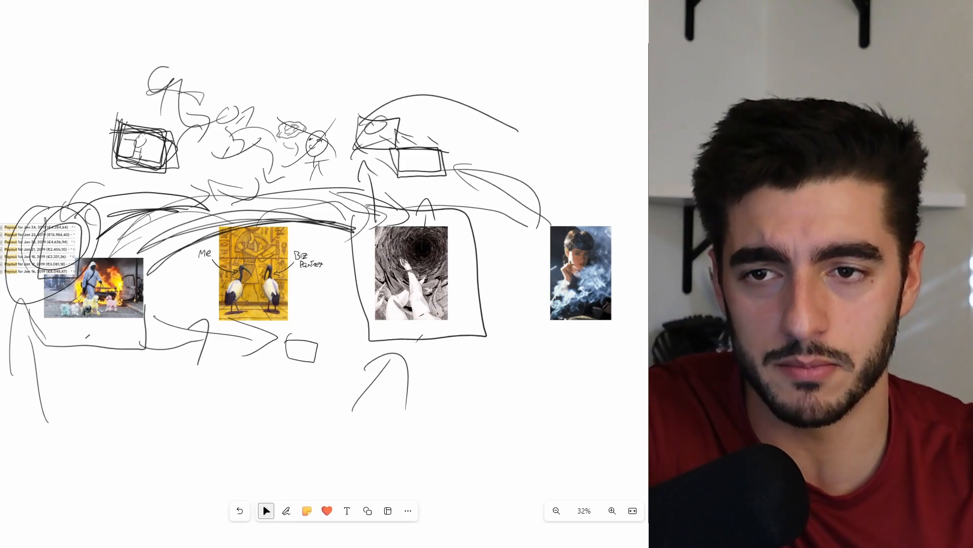
{"action": "left_click", "coordinate": [286, 510]}
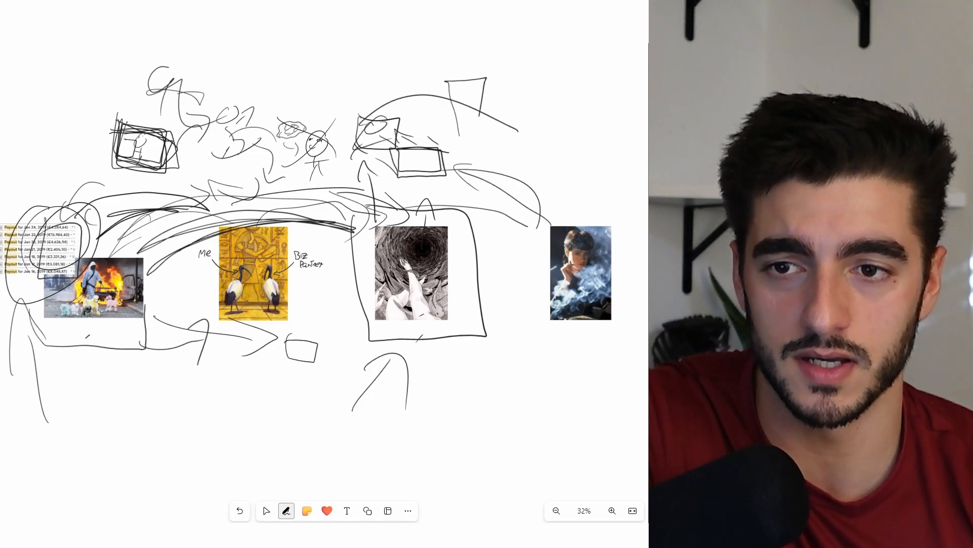
Draw four tall bars at top right and write the letters H, W, L, H above them.
{"action": "left_click_drag", "start_coordinate": [479, 81], "coordinate": [546, 125]}
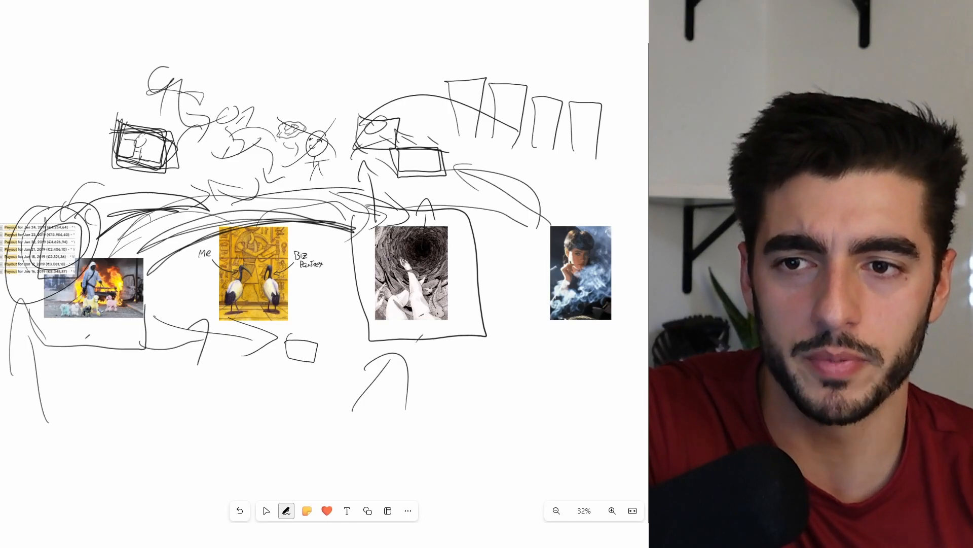
{"action": "left_click_drag", "start_coordinate": [462, 68], "coordinate": [531, 58]}
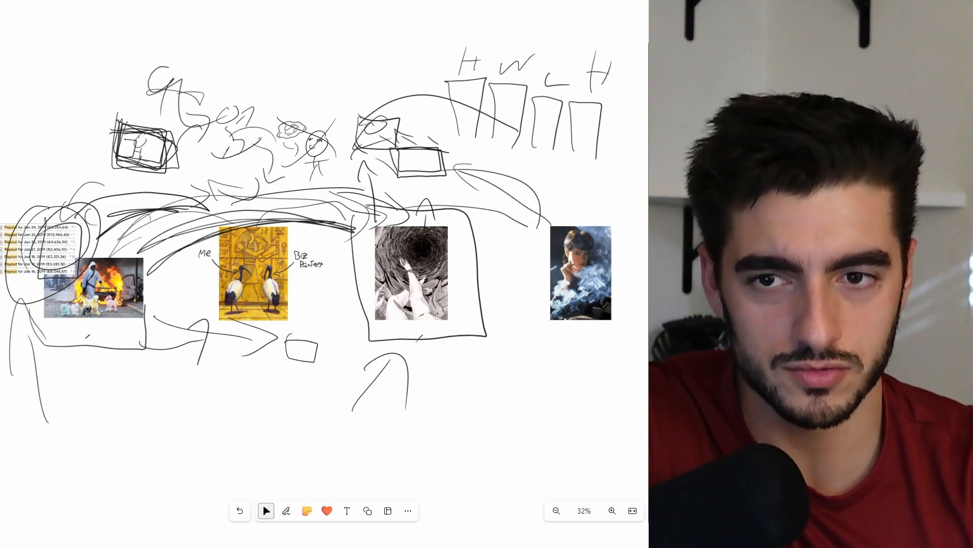
{"action": "left_click", "coordinate": [286, 511]}
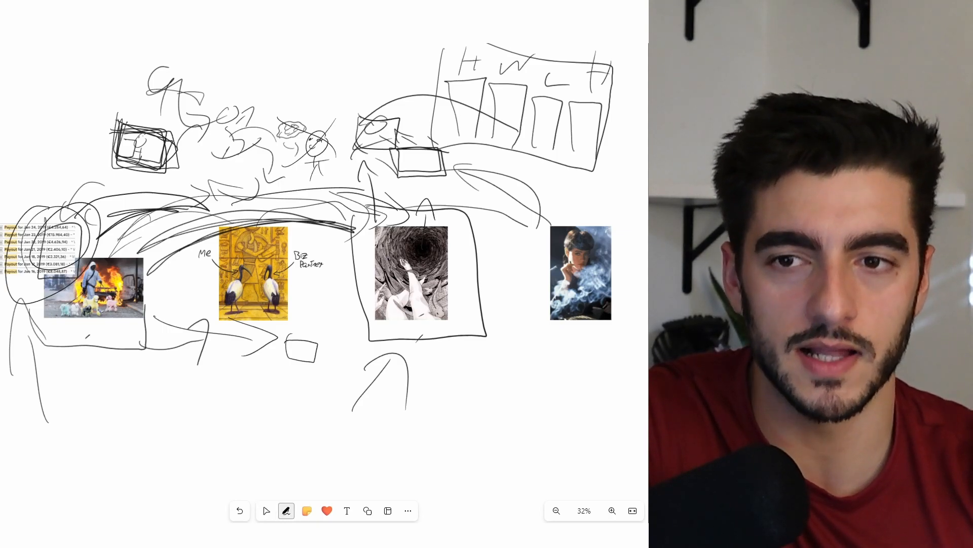
Enclose the lettered bars with a large rectangle and an arrow.
{"action": "left_click", "coordinate": [266, 510]}
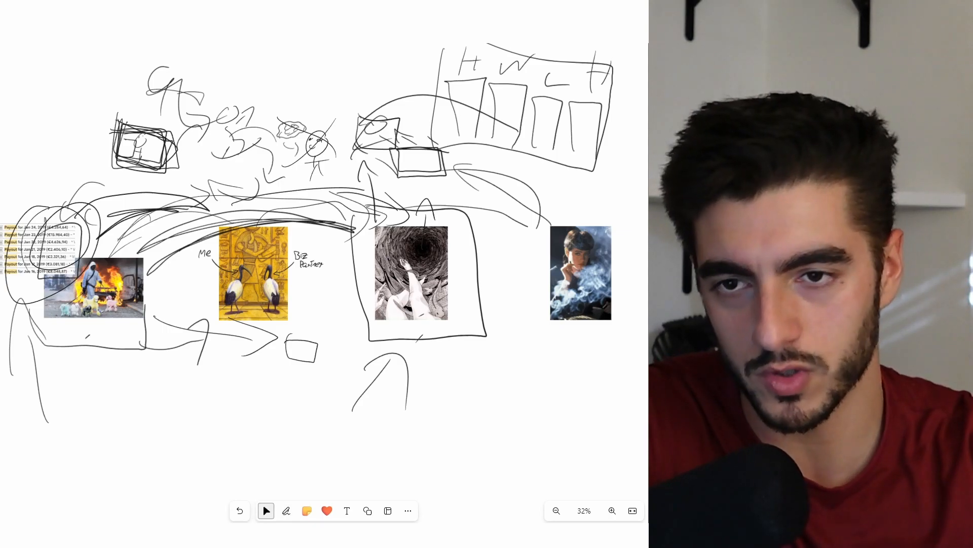
{"action": "left_click", "coordinate": [286, 510]}
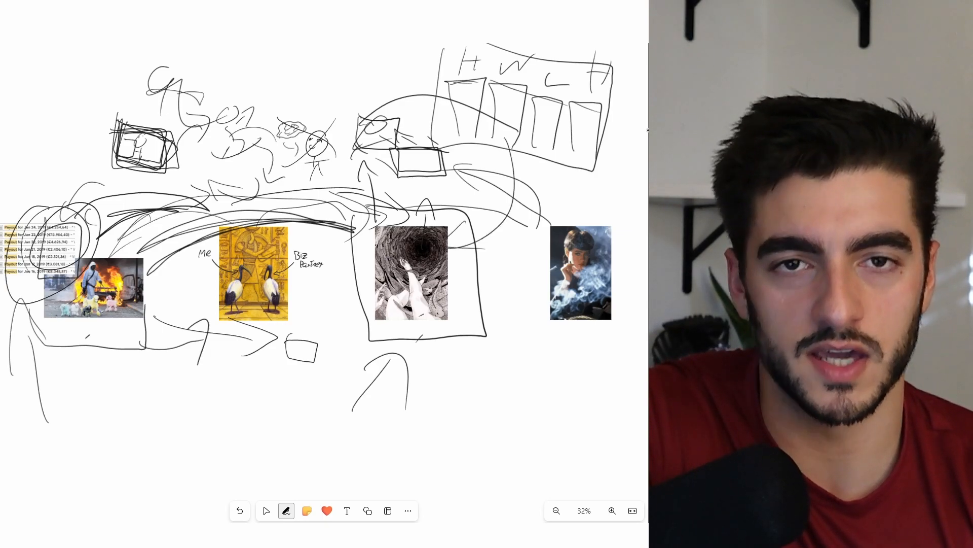
{"action": "left_click", "coordinate": [266, 511]}
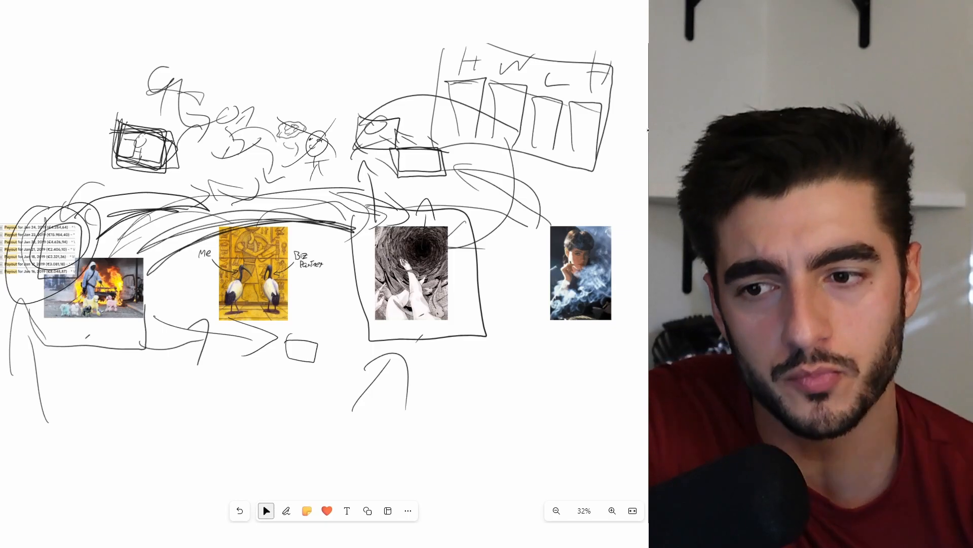